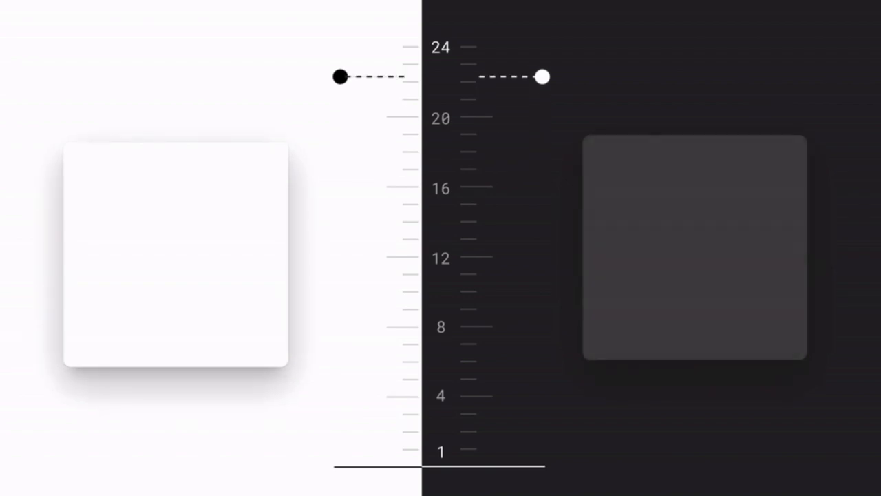
Advance the slides to the dark-theme Analytics mockup with stats cards and purple bar chart.
left_click_drag(339, 77, 338, 47)
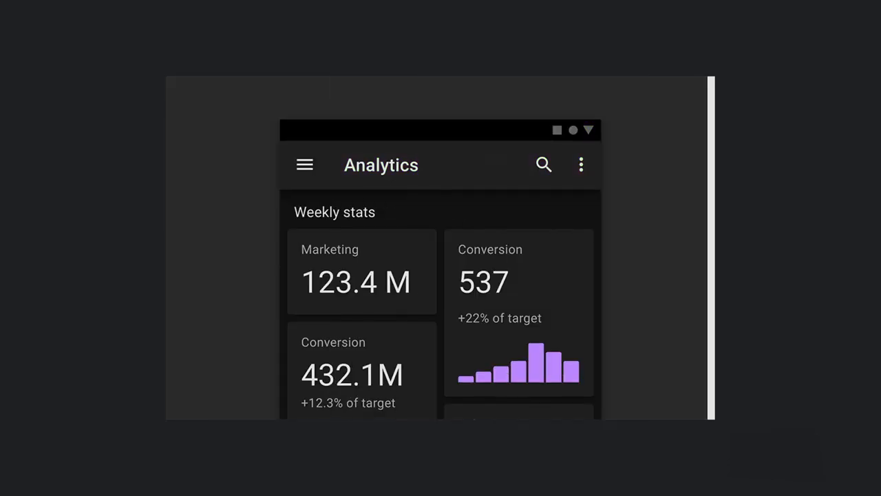
scroll("down", 3)
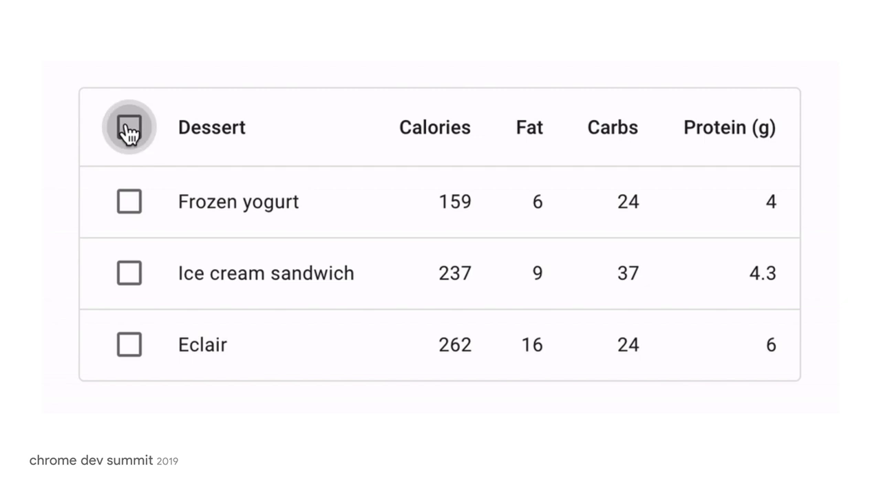
mouse_move(129, 201)
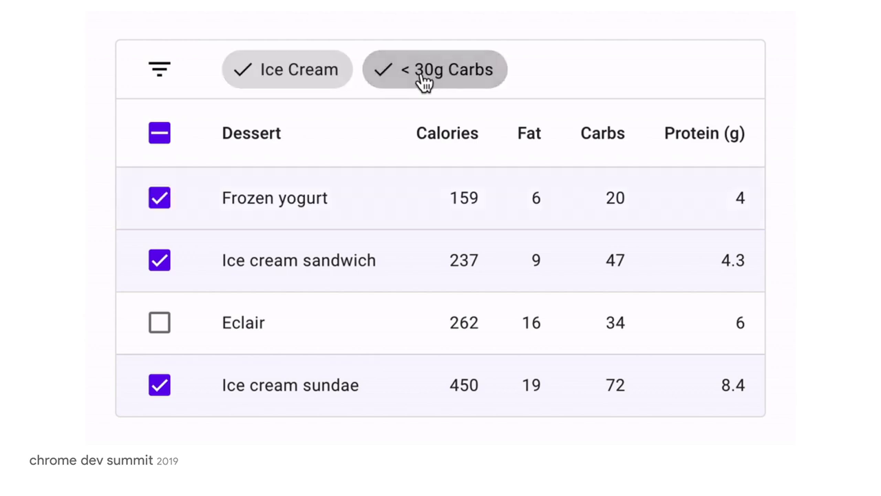
Remove the <30g Carbs chip, clear all rows, check Ice cream sandwich and apply the Ice Cream chip.
left_click(435, 69)
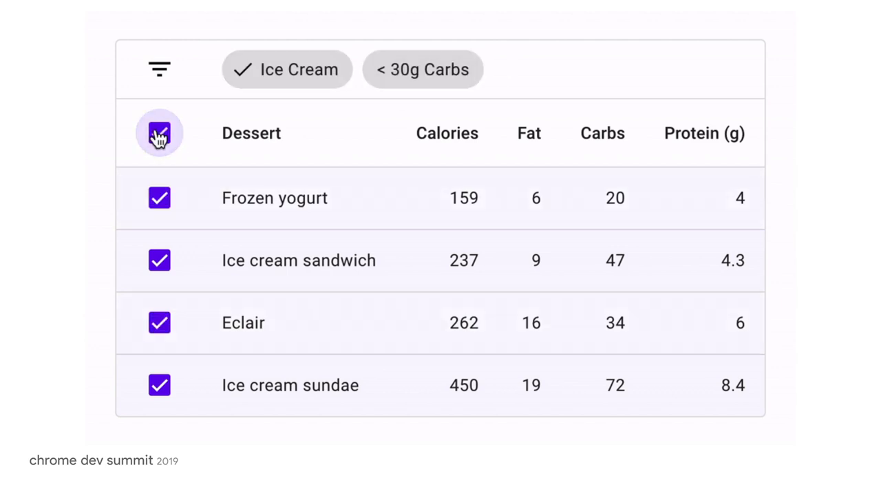
left_click(160, 133)
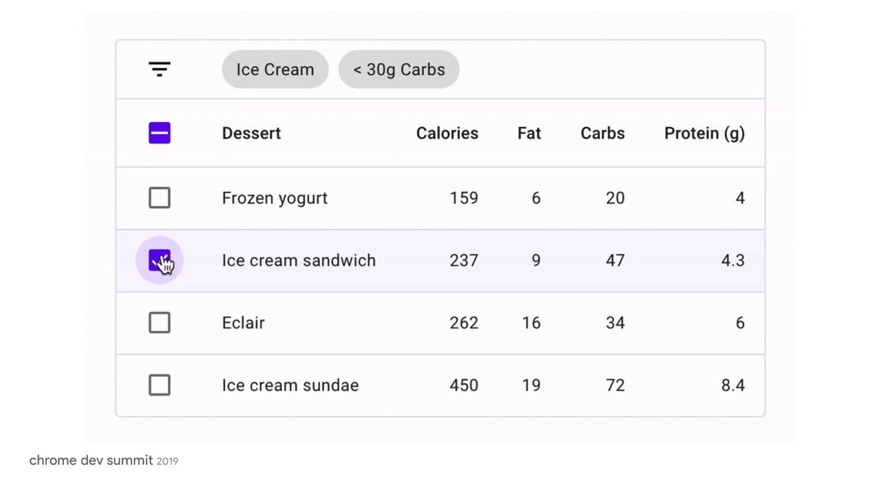
left_click(160, 259)
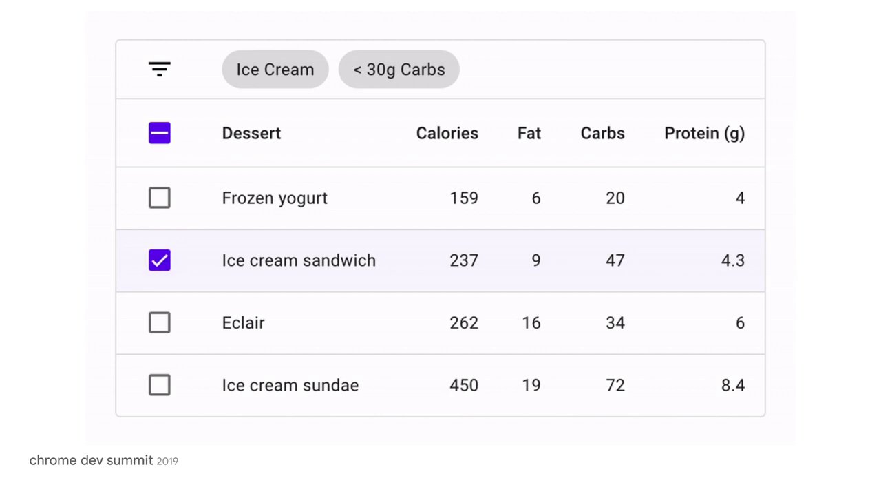
left_click(286, 68)
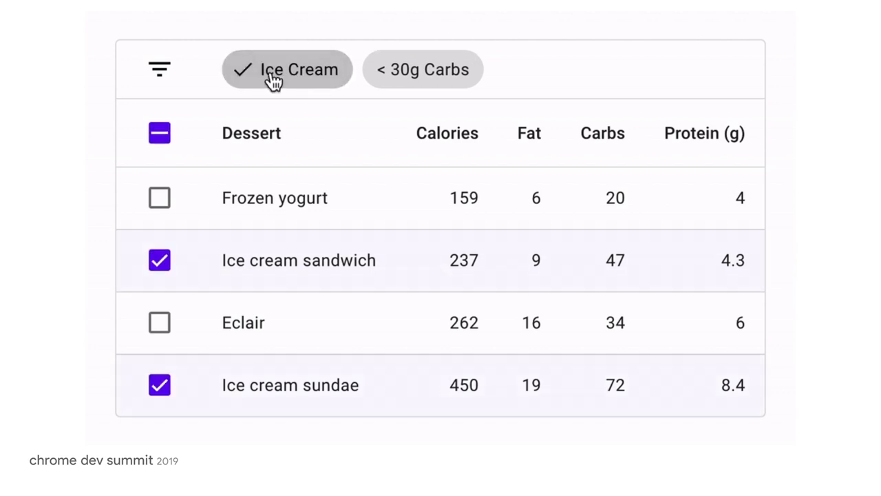
mouse_move(422, 69)
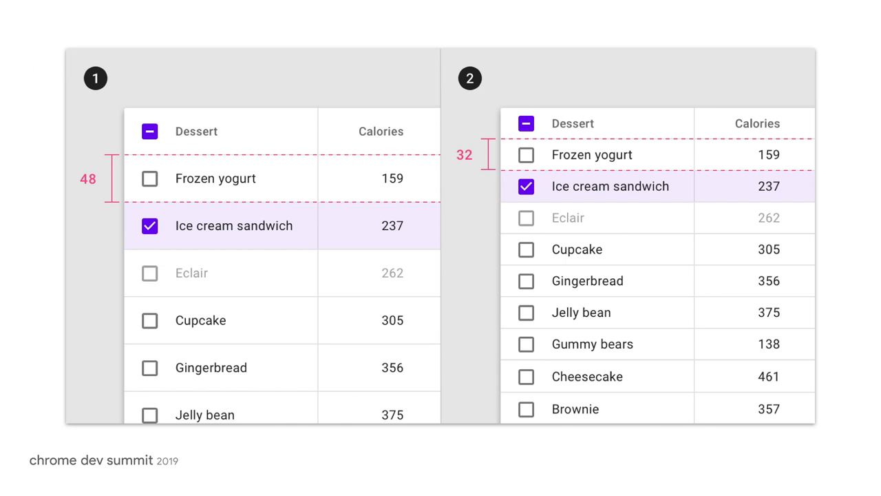
Advance to the slide comparing the dessert table at 48 and 32 row heights.
key("Right")
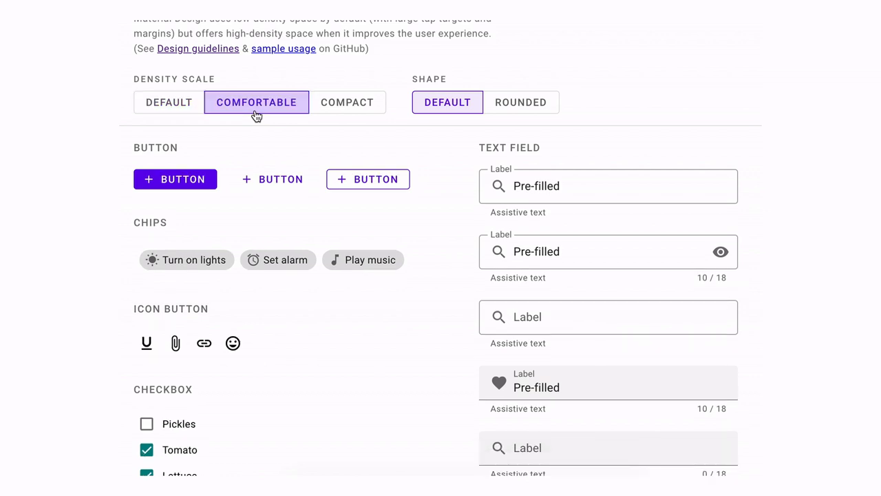
Cycle the component gallery through Default, Comfortable and Compact densities, ending on Compact.
left_click(346, 102)
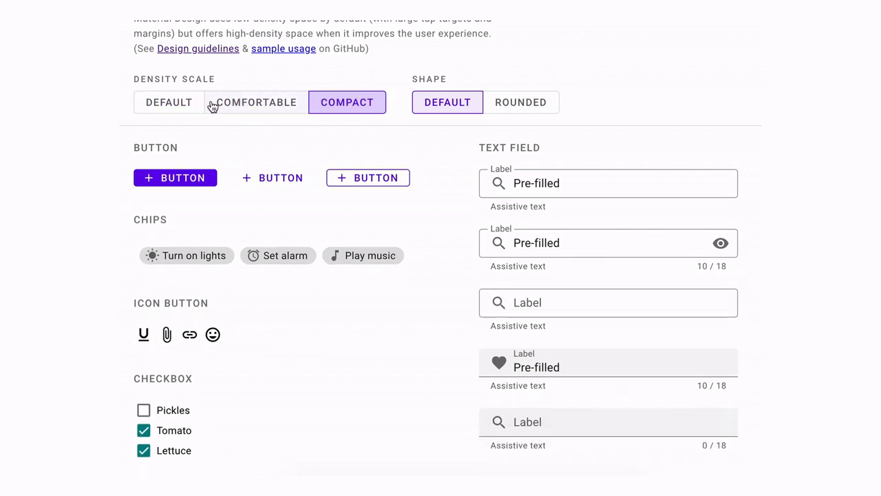
left_click(168, 102)
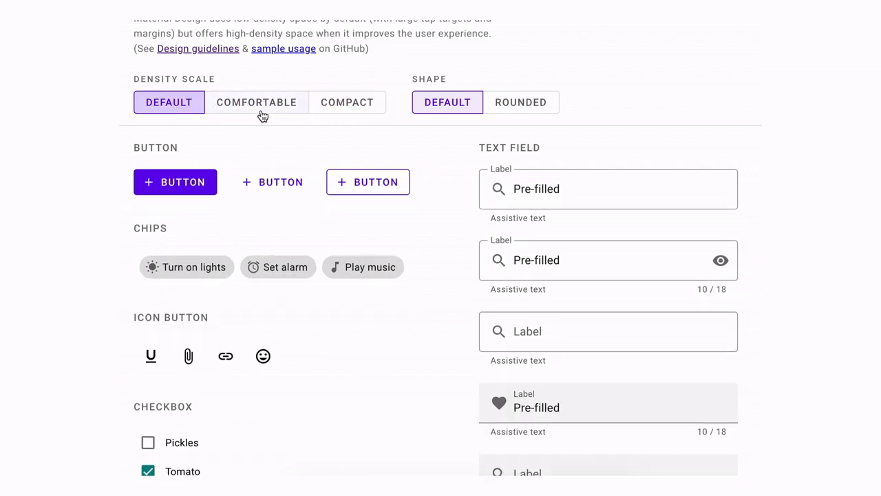
left_click(347, 102)
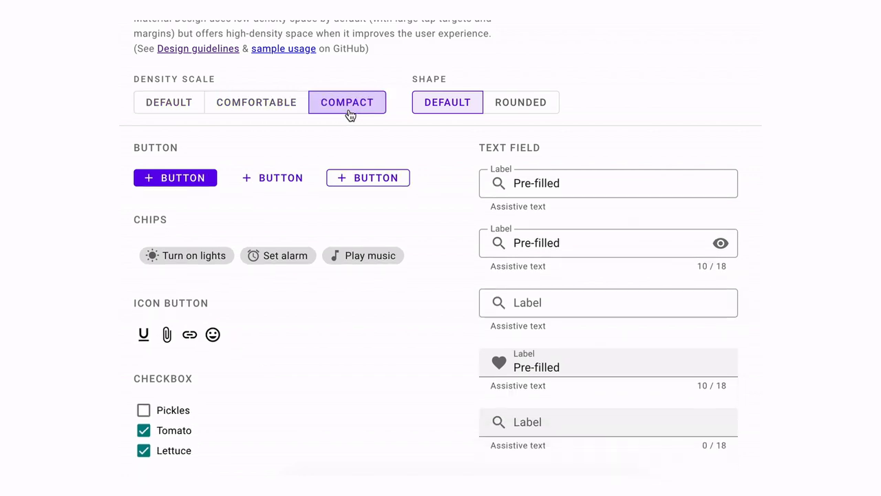
left_click(168, 102)
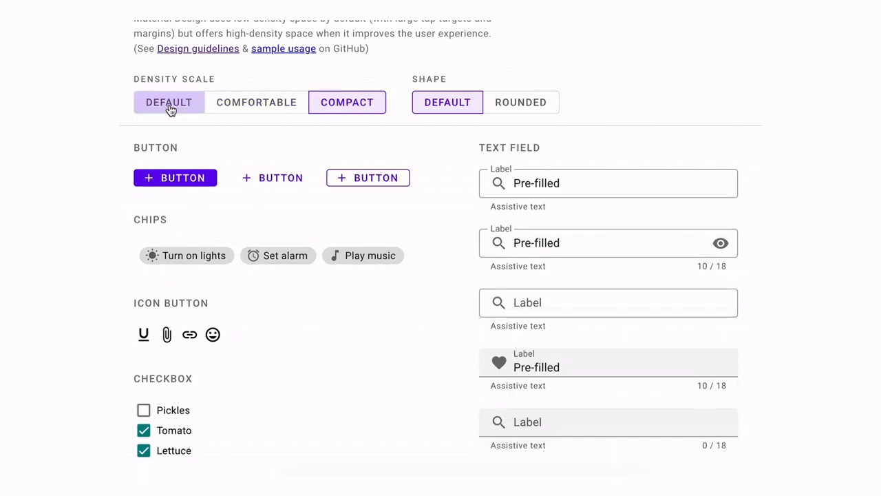
left_click(256, 102)
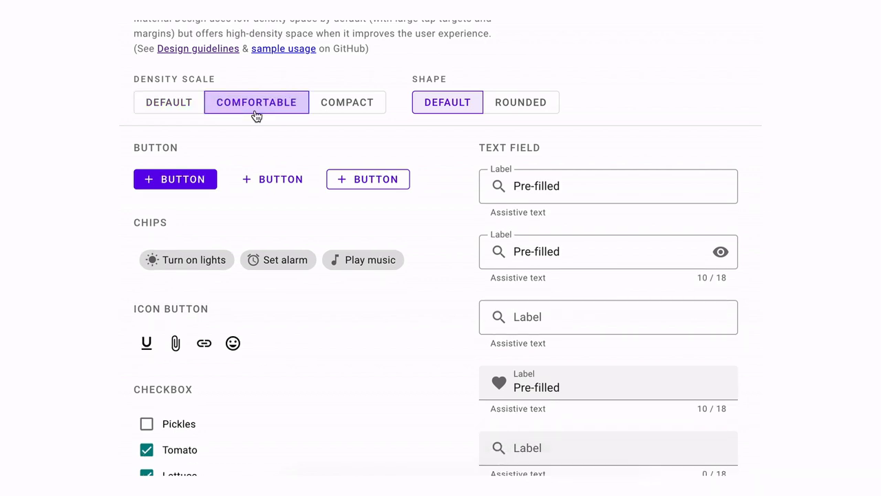
left_click(347, 102)
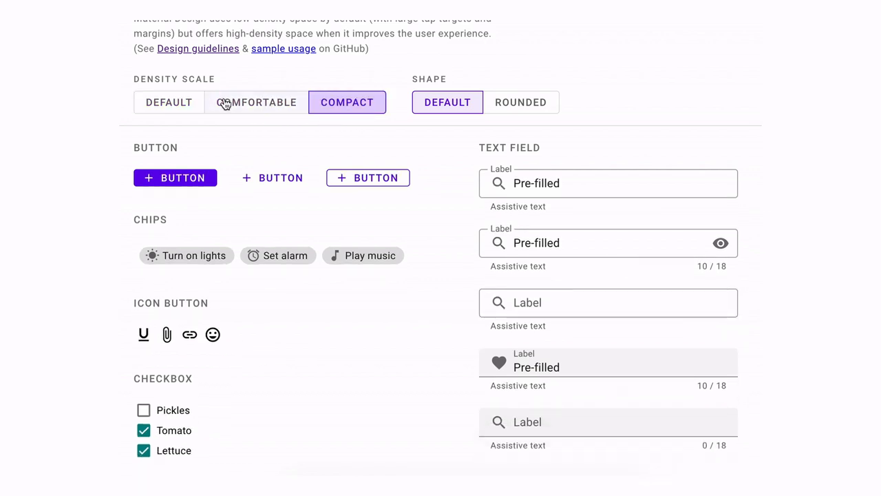
left_click(168, 102)
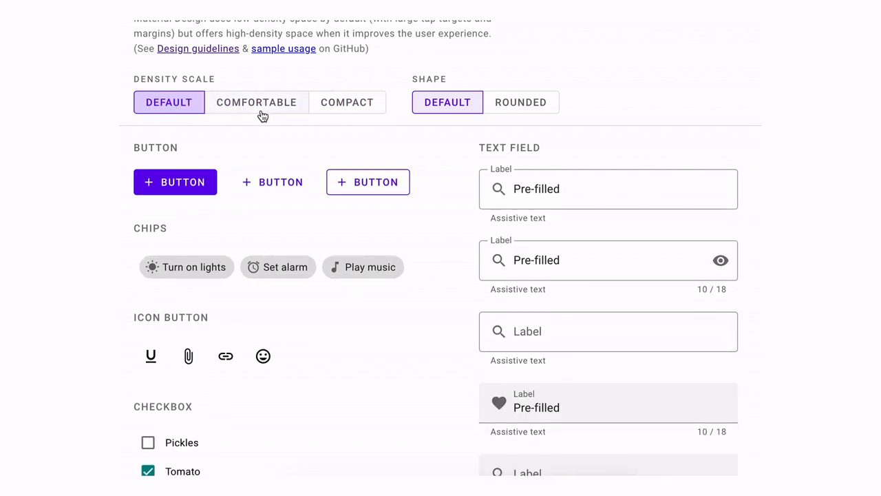
left_click(347, 102)
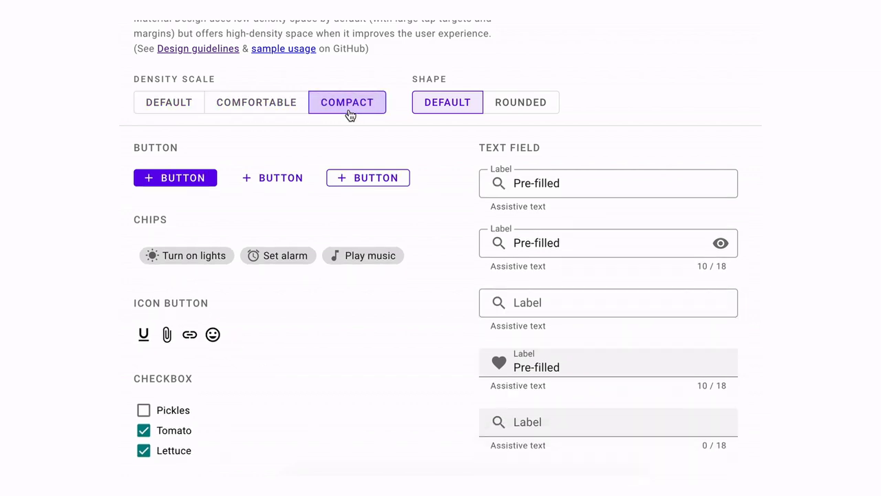